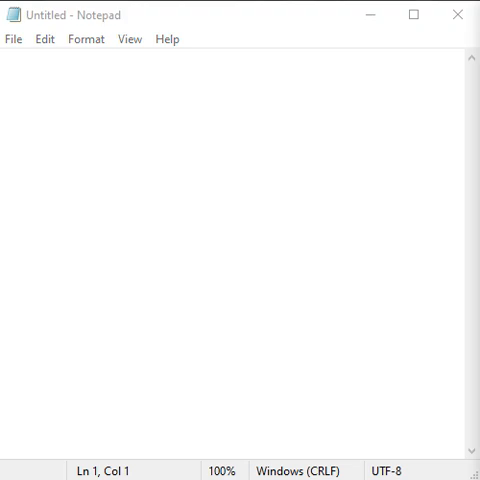
Start the new page with the <!doctype html> declaration and html tags.
type("<!doctype html>")
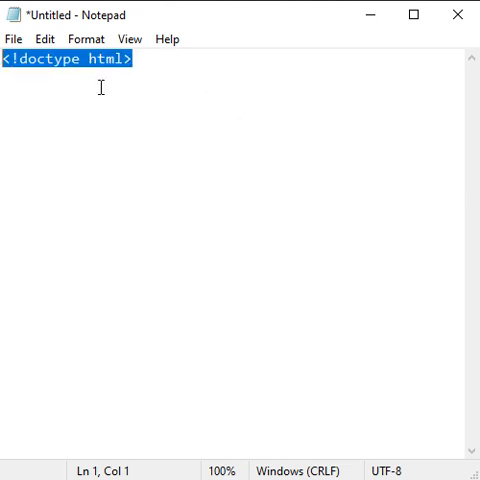
mouse_move(330, 238)
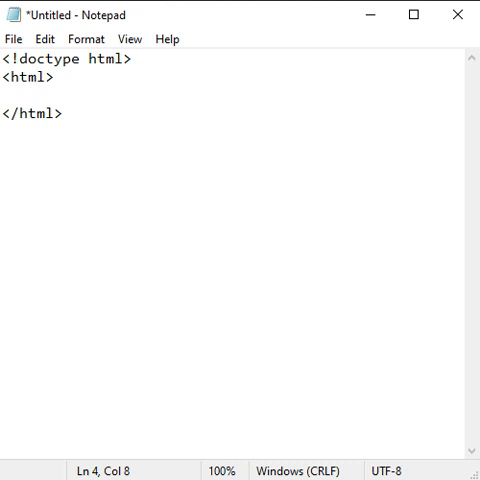
Add lang="en" to the html tag and nest empty head and body sections.
double_click(28, 78)
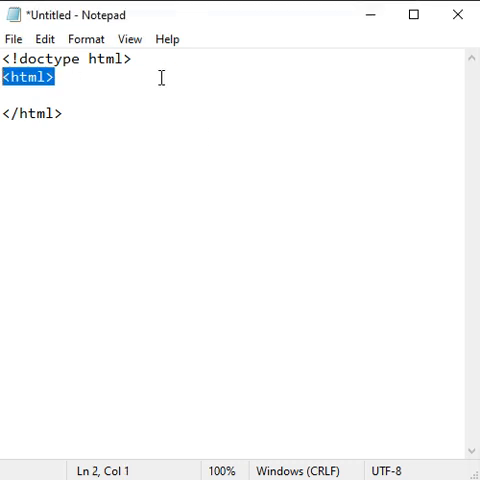
type("lang=\"en\"")
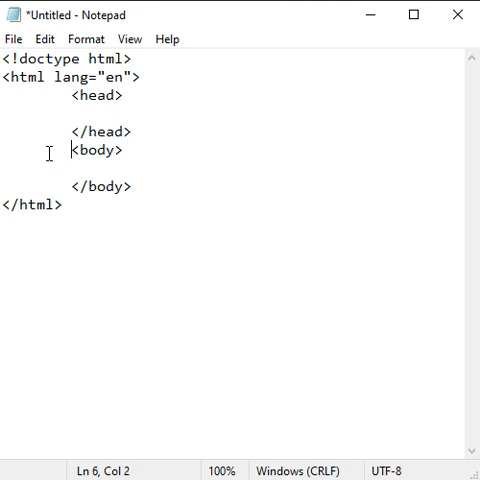
double_click(95, 186)
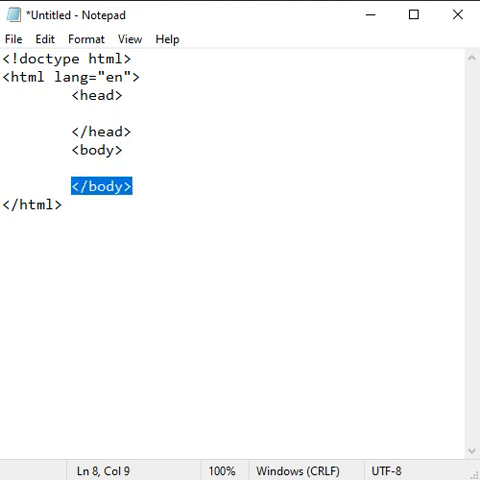
left_click(10, 114)
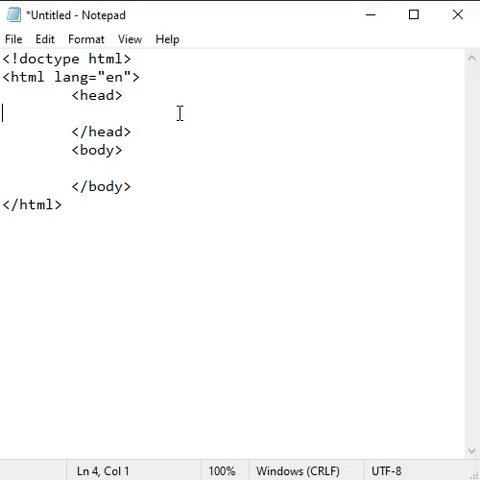
Add a utf-8 meta charset and the title 'first page' to the head, then open File.
type("<meta charset=\"utf-8\">")
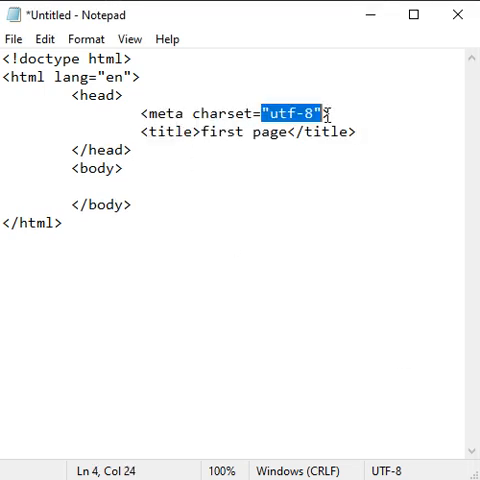
mouse_move(334, 201)
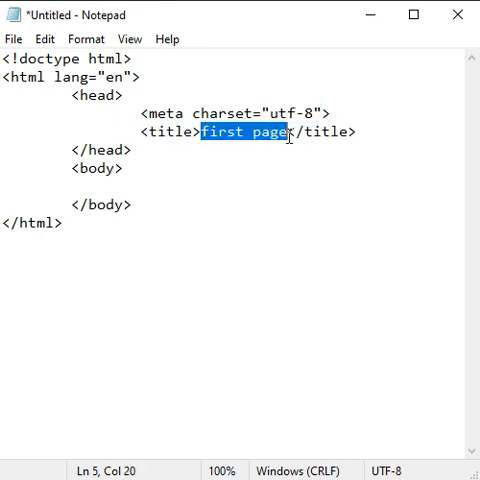
left_click(13, 39)
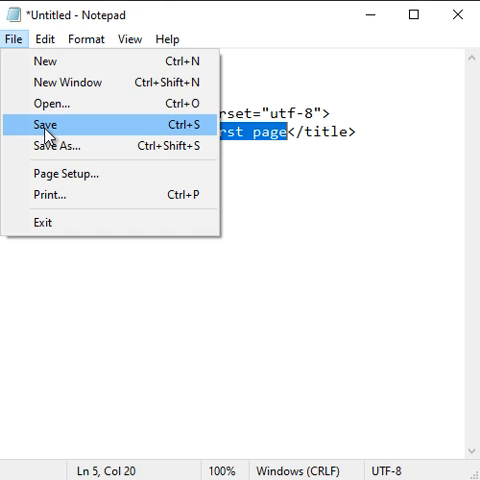